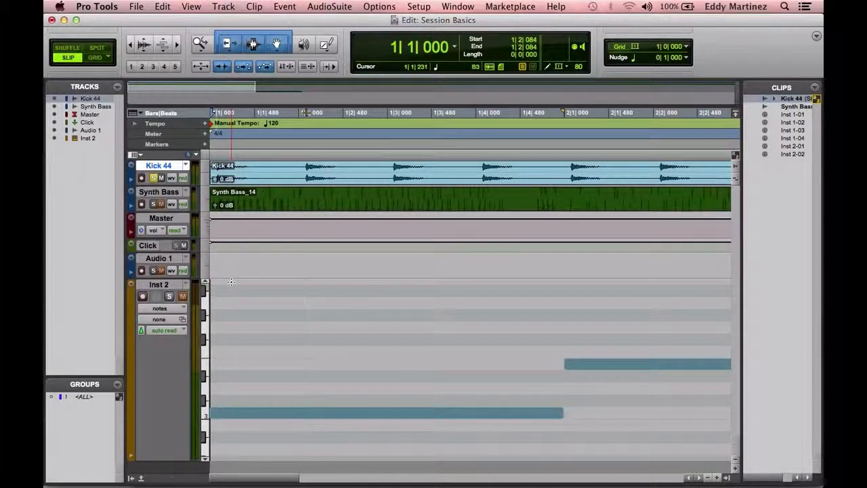
# - Launch Beat Detective from the Event menu and set its operation to Clip Separation
pyautogui.press('space')
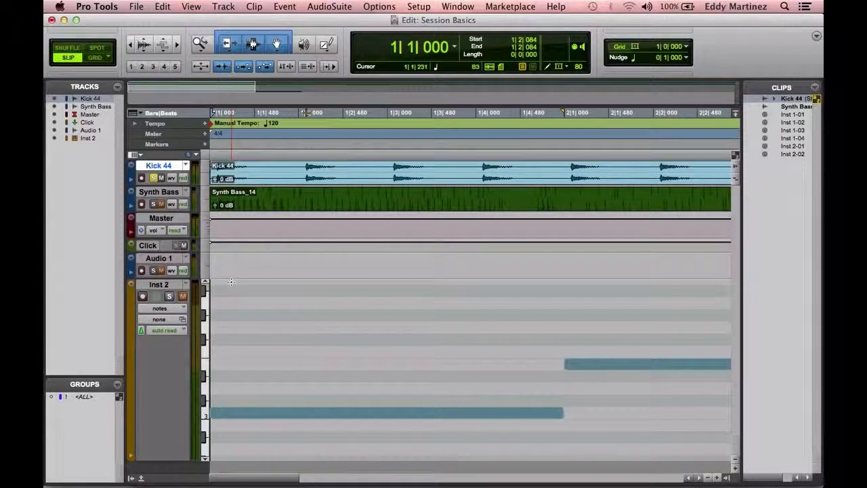
pyautogui.click(284, 5)
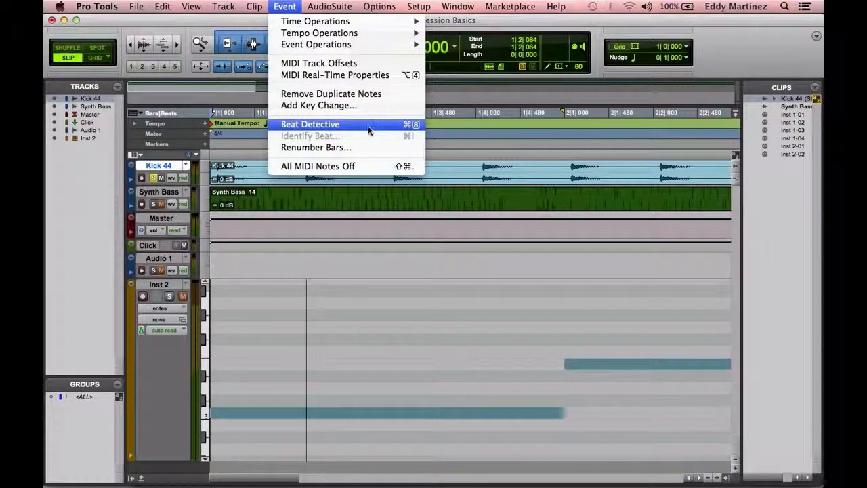
pyautogui.click(309, 125)
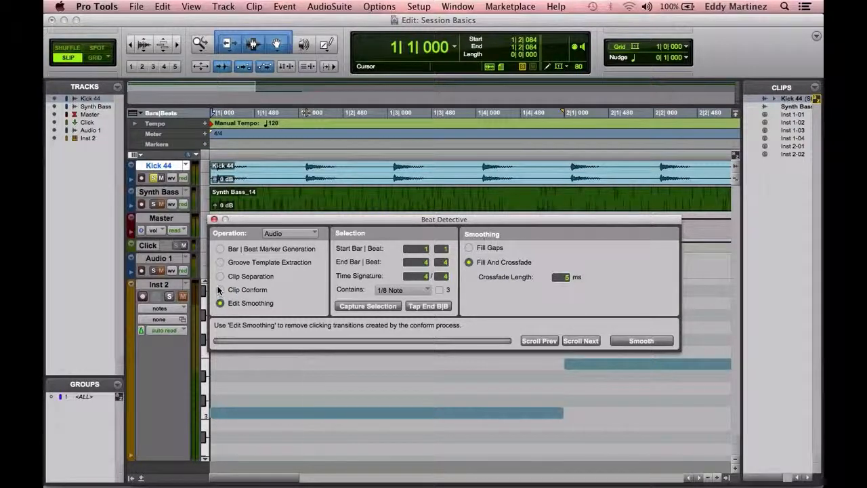
pyautogui.click(220, 276)
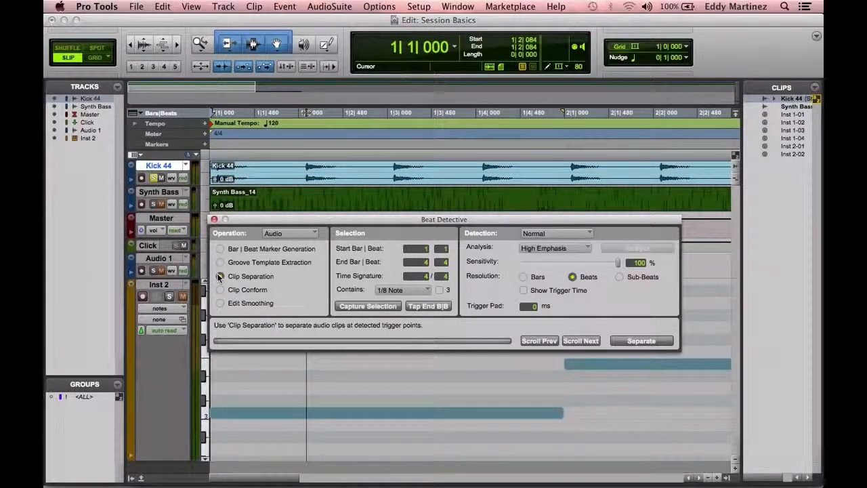
pyautogui.click(219, 277)
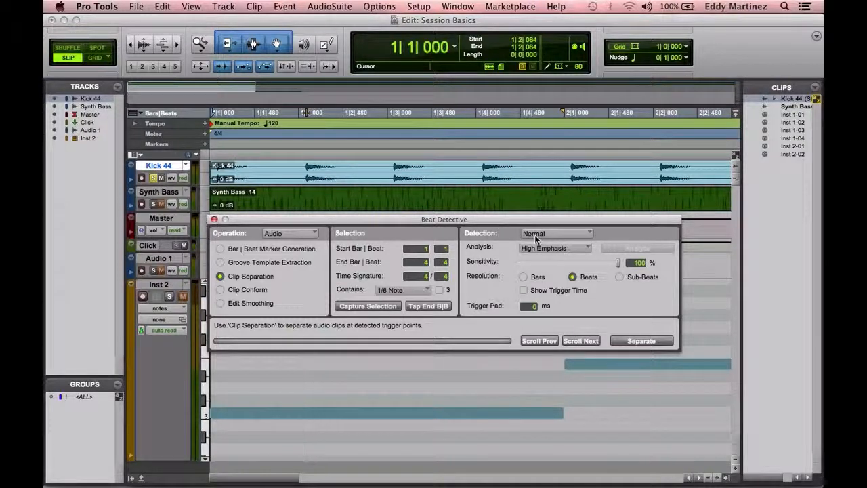
pyautogui.click(306, 165)
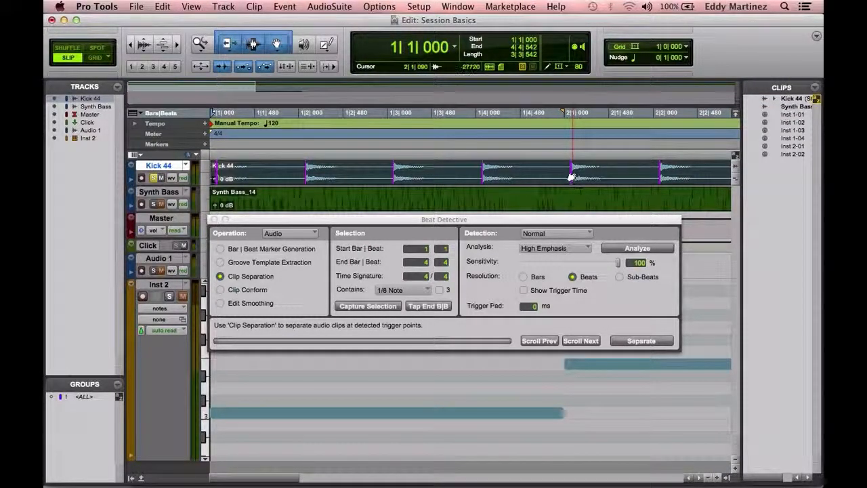
# - Capture the Kick 44 selection into Beat Detective for analysis
pyautogui.click(637, 248)
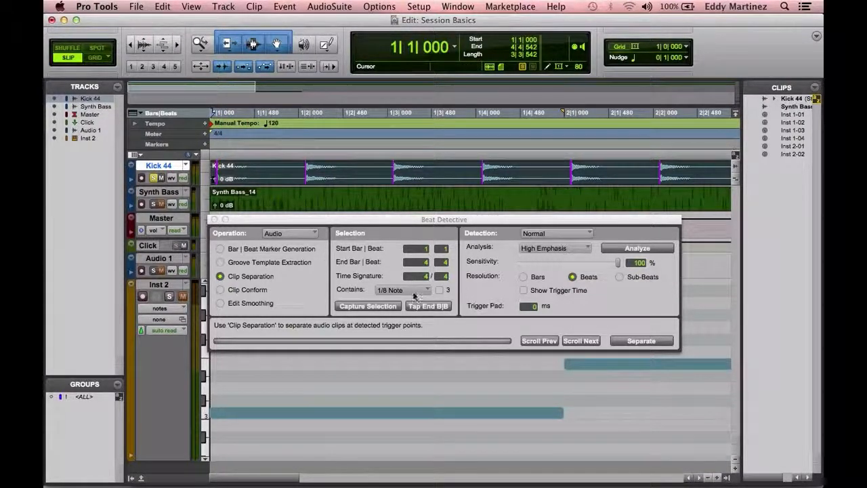
pyautogui.click(404, 290)
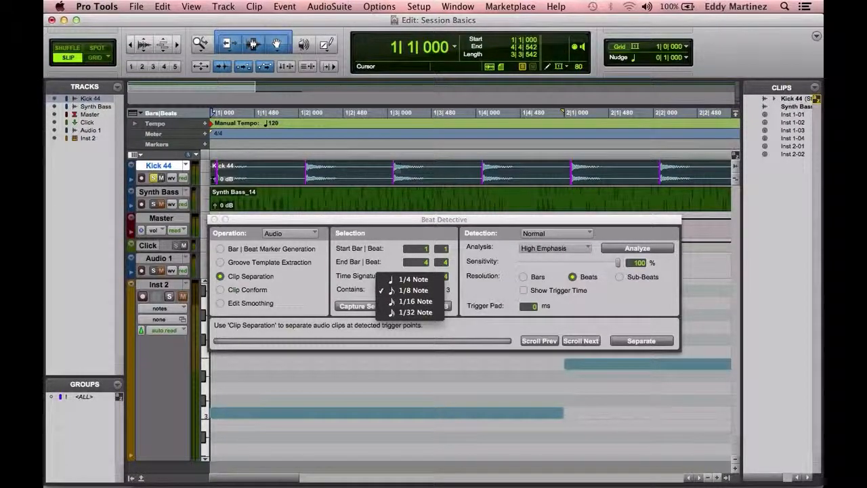
pyautogui.click(413, 279)
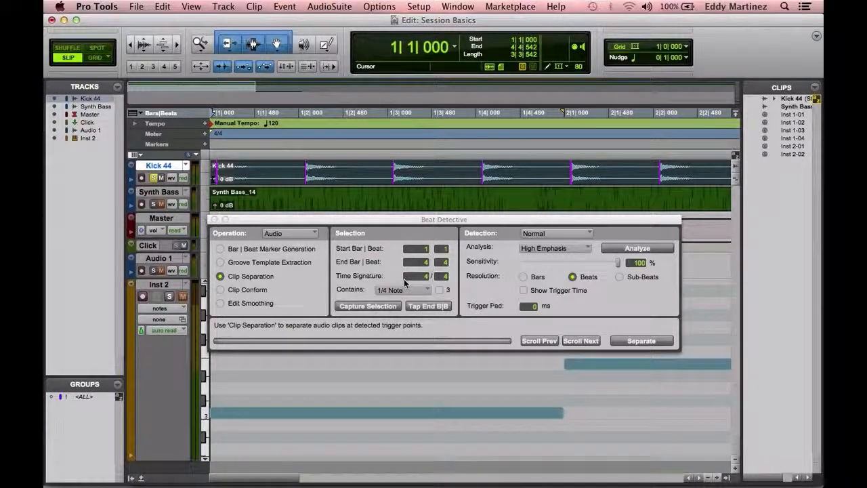
pyautogui.click(404, 290)
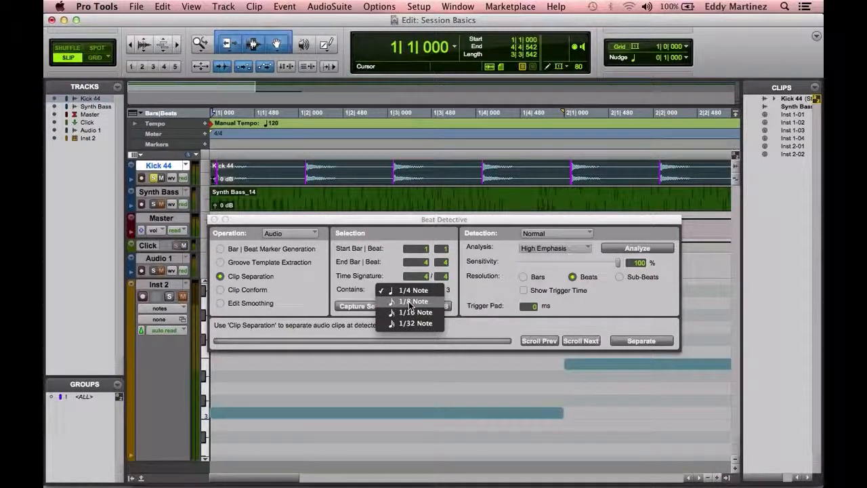
pyautogui.click(412, 301)
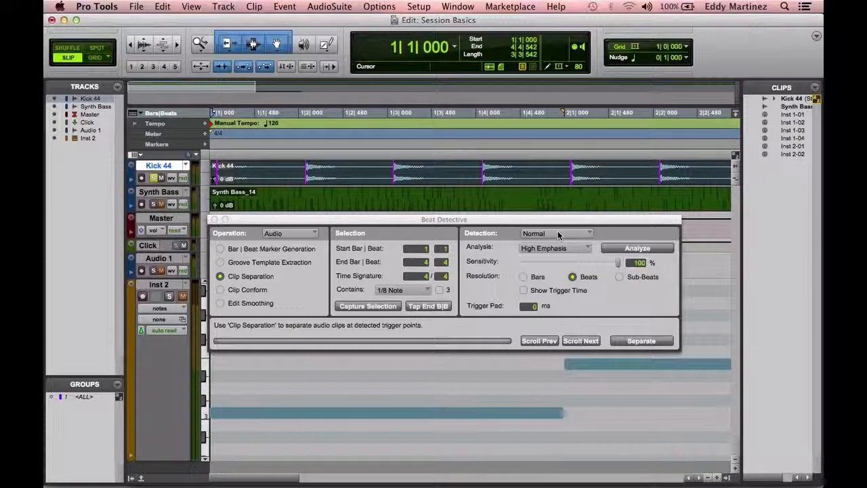
pyautogui.click(556, 233)
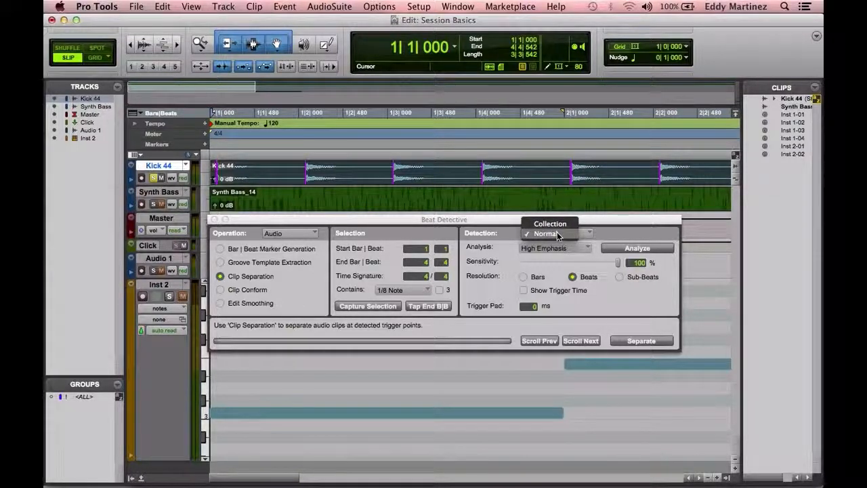
pyautogui.click(546, 233)
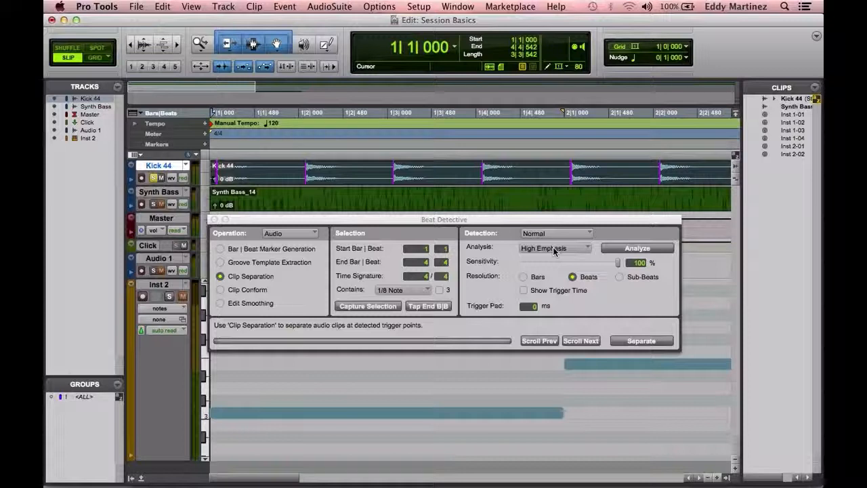
pyautogui.click(554, 248)
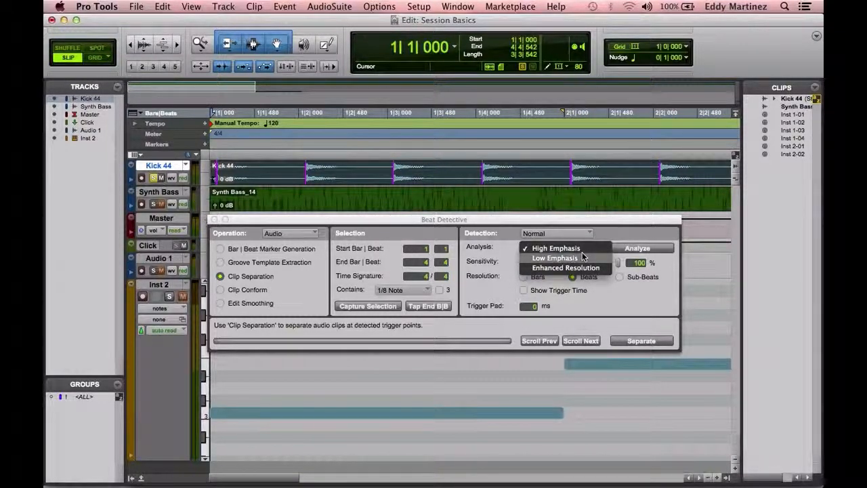
pyautogui.moveTo(569, 260)
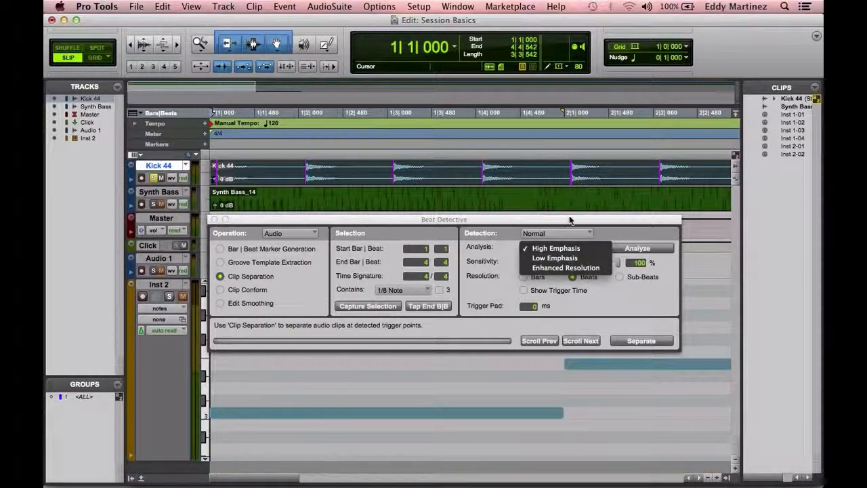
pyautogui.click(556, 247)
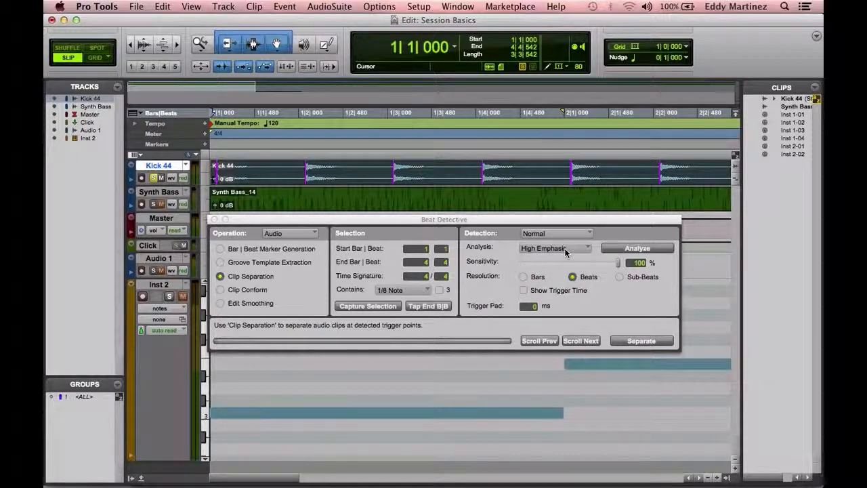
pyautogui.click(637, 247)
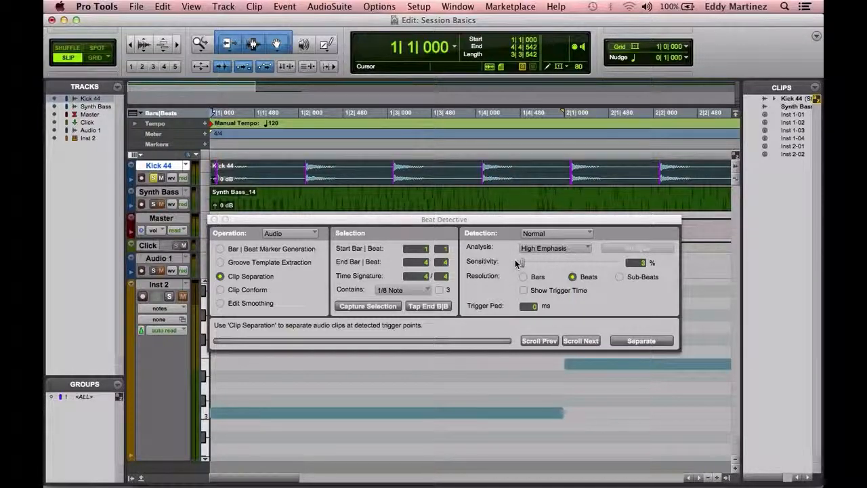
pyautogui.moveTo(520, 263); pyautogui.dragTo(618, 263)
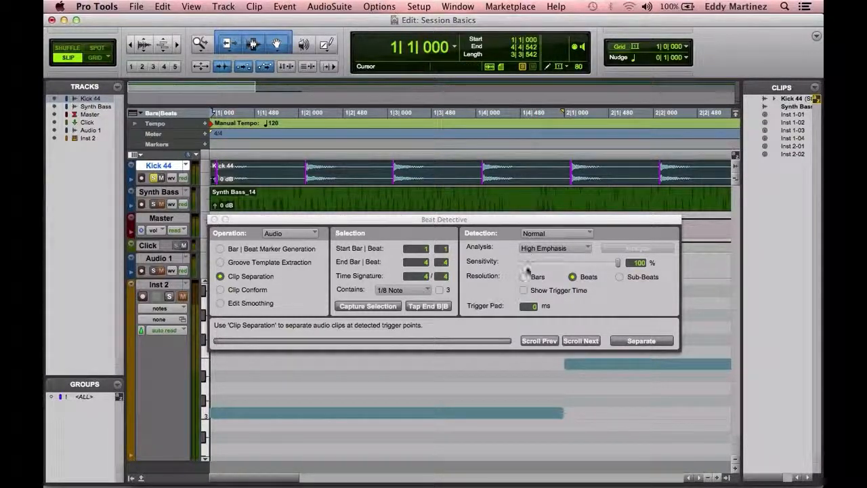
pyautogui.click(523, 276)
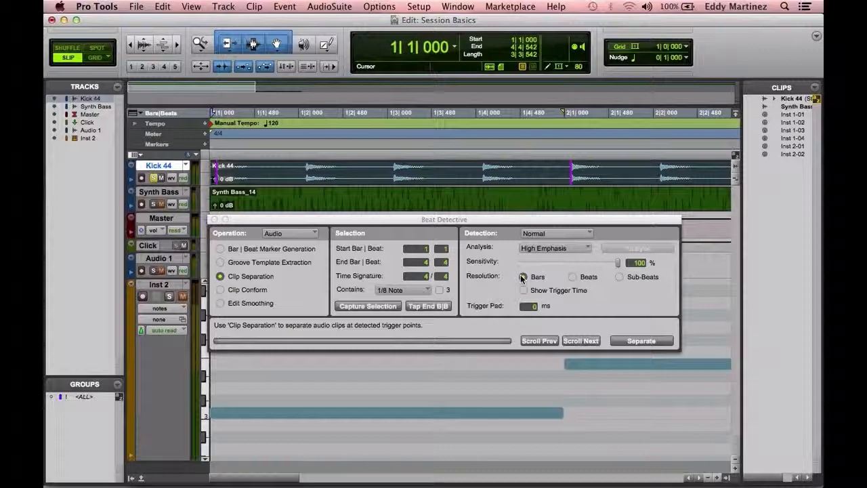
pyautogui.click(572, 276)
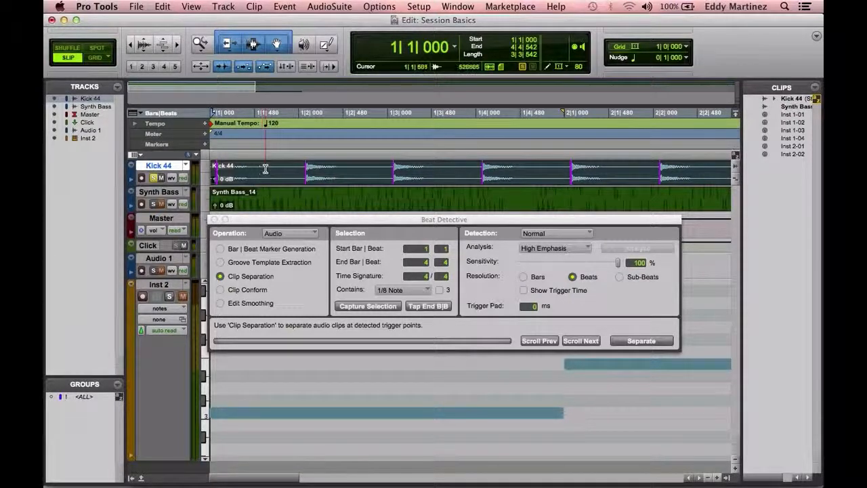
pyautogui.click(620, 276)
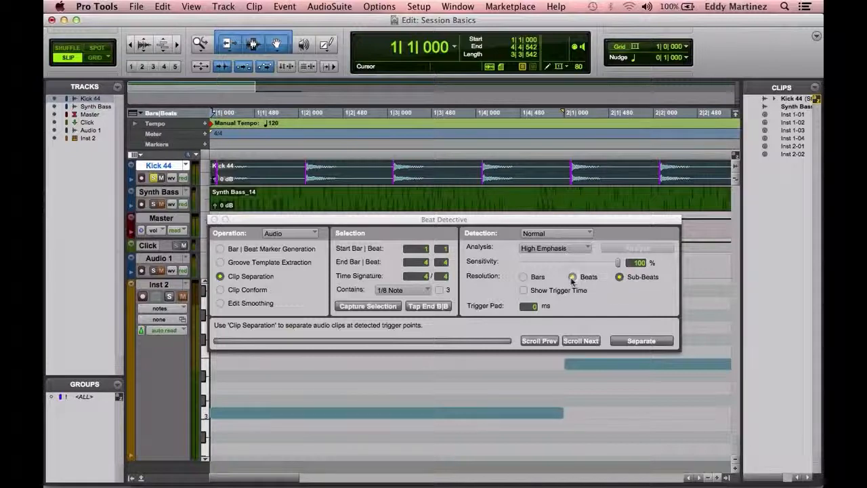
pyautogui.click(572, 276)
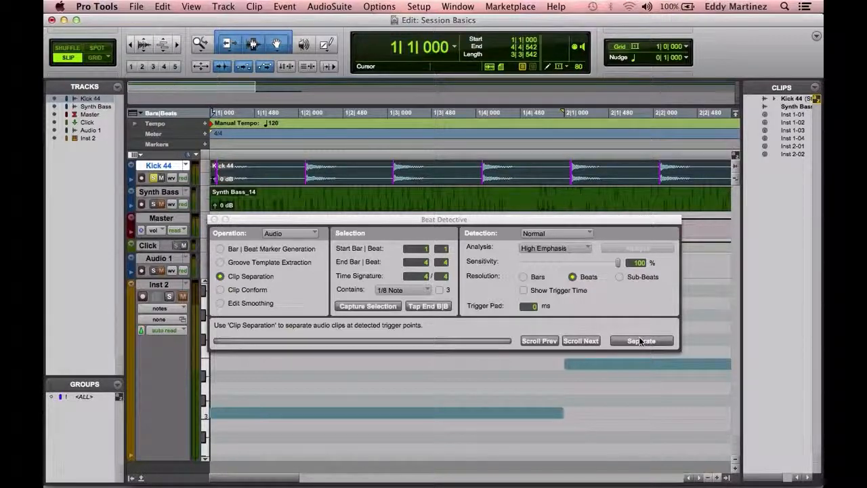
# - Separate the Kick 44 clip into individual clips at each detected trigger
pyautogui.click(641, 340)
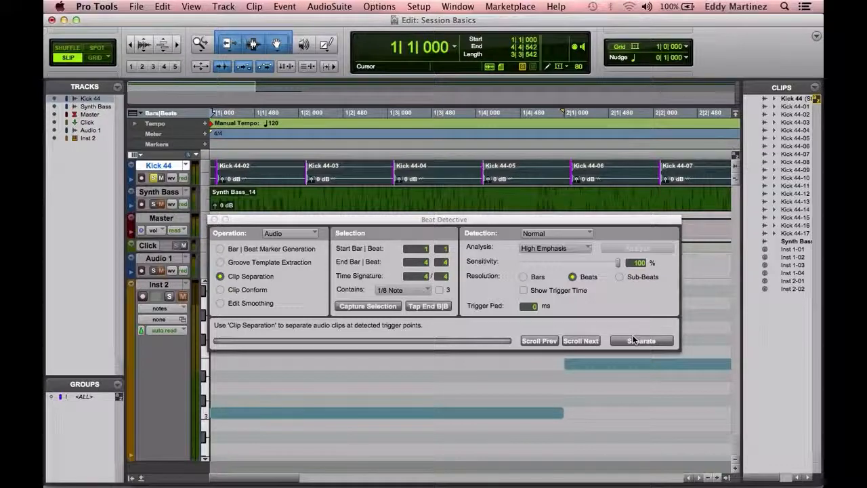
pyautogui.click(615, 169)
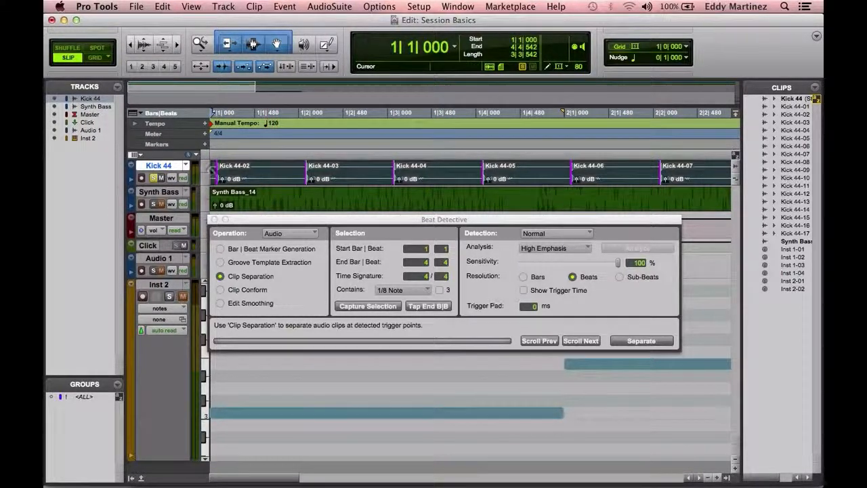
pyautogui.click(296, 169)
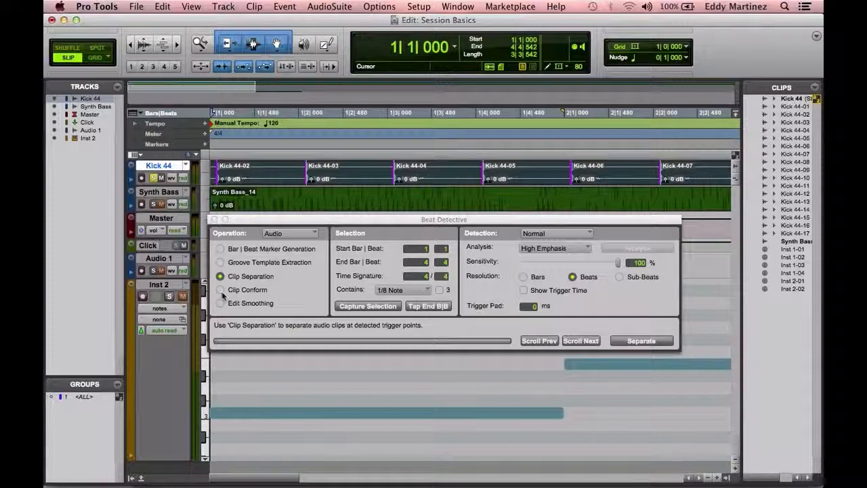
# - Switch Beat Detective to Clip Conform and view the available conform types
pyautogui.click(220, 290)
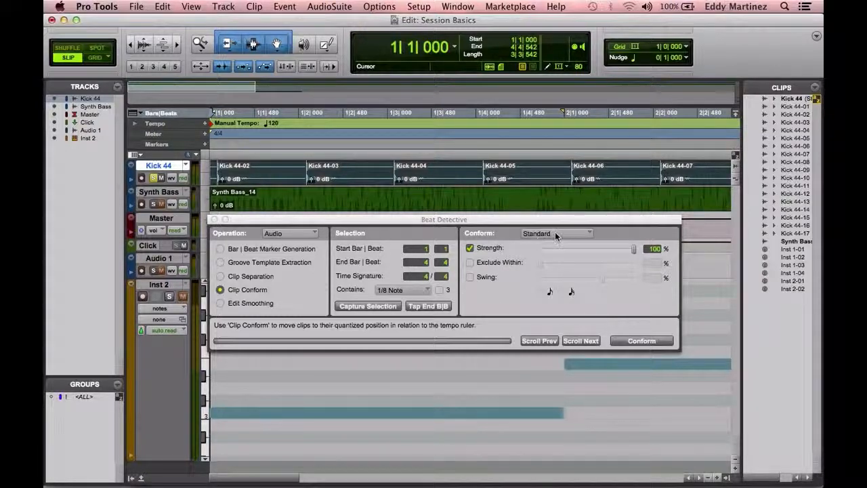
pyautogui.click(556, 234)
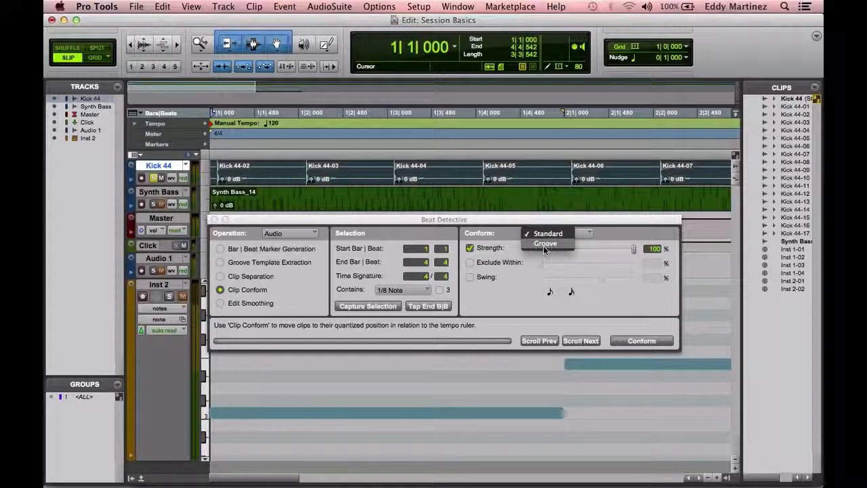
pyautogui.click(547, 233)
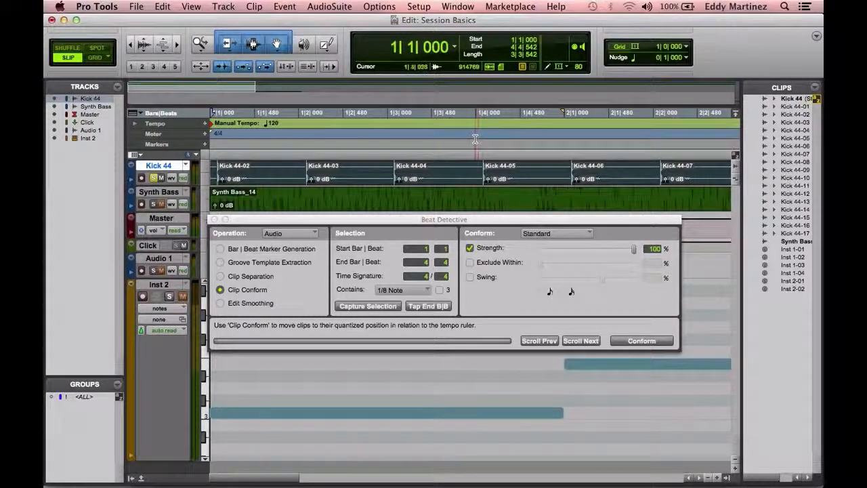
pyautogui.moveTo(612, 179)
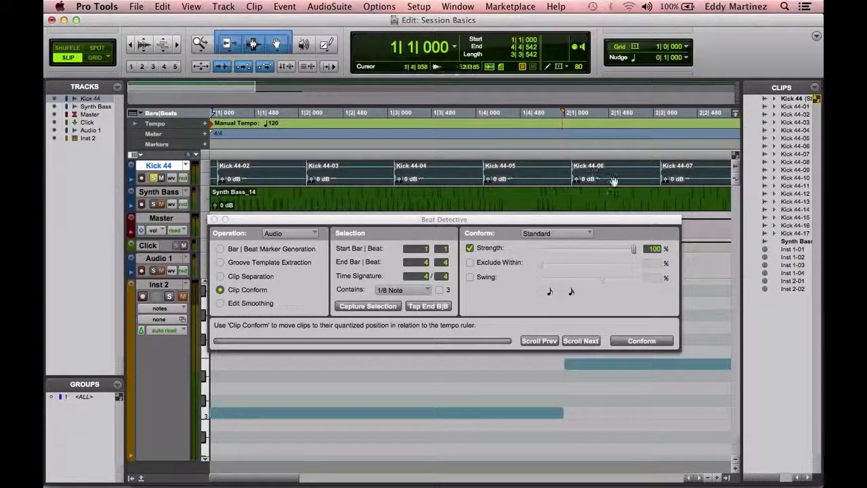
pyautogui.moveTo(634, 248); pyautogui.dragTo(618, 248)
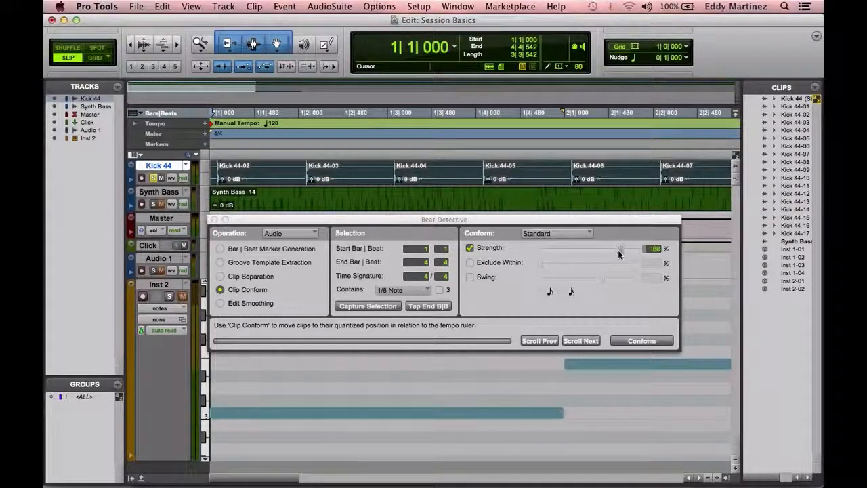
pyautogui.moveTo(617, 249); pyautogui.dragTo(576, 254)
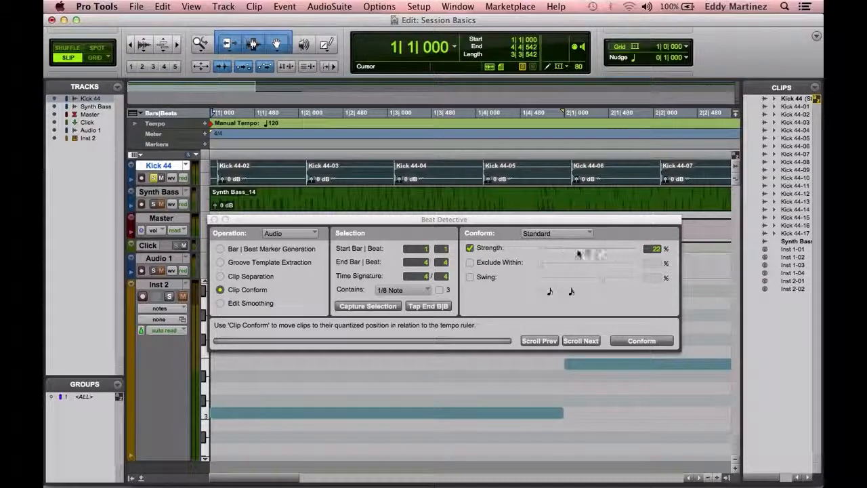
pyautogui.moveTo(580, 248); pyautogui.dragTo(637, 254)
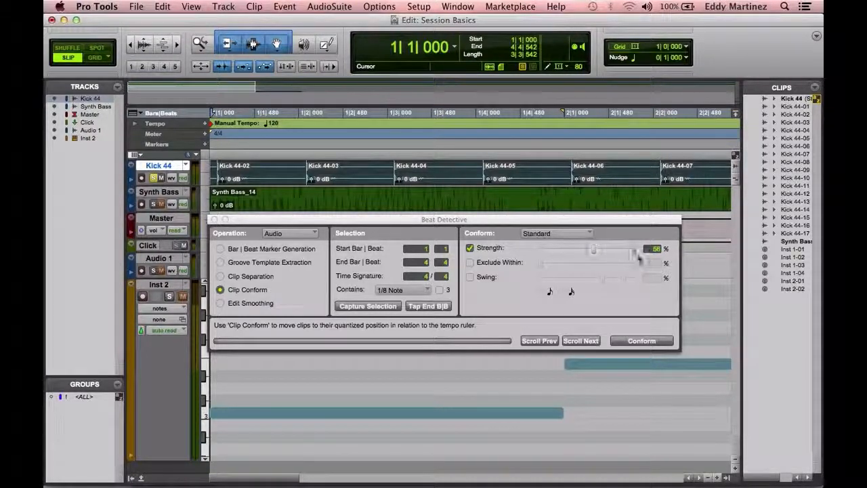
pyautogui.moveTo(594, 249); pyautogui.dragTo(635, 249)
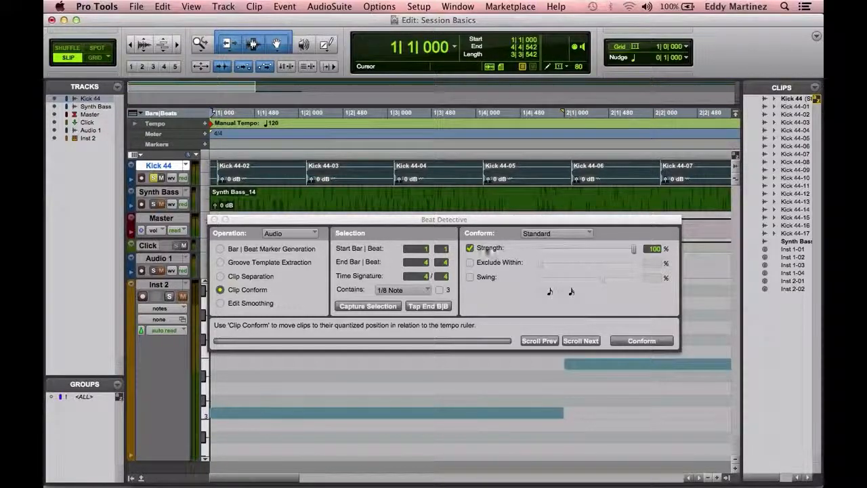
pyautogui.click(469, 262)
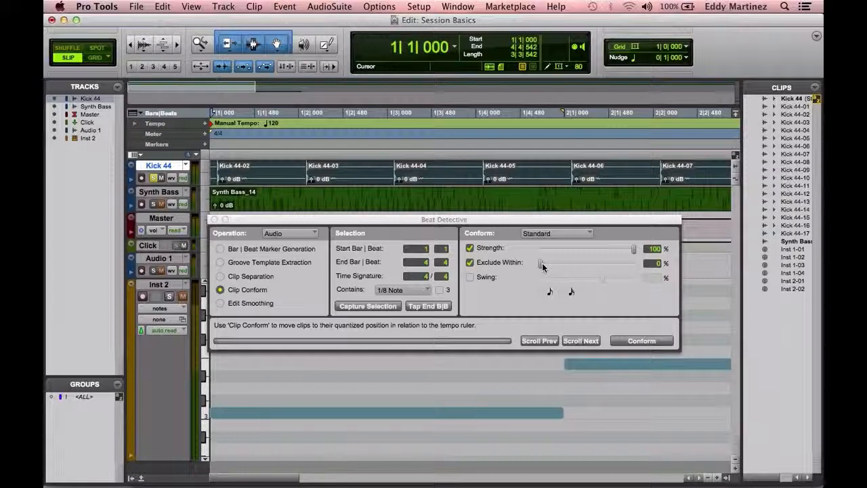
pyautogui.moveTo(542, 263); pyautogui.dragTo(581, 263)
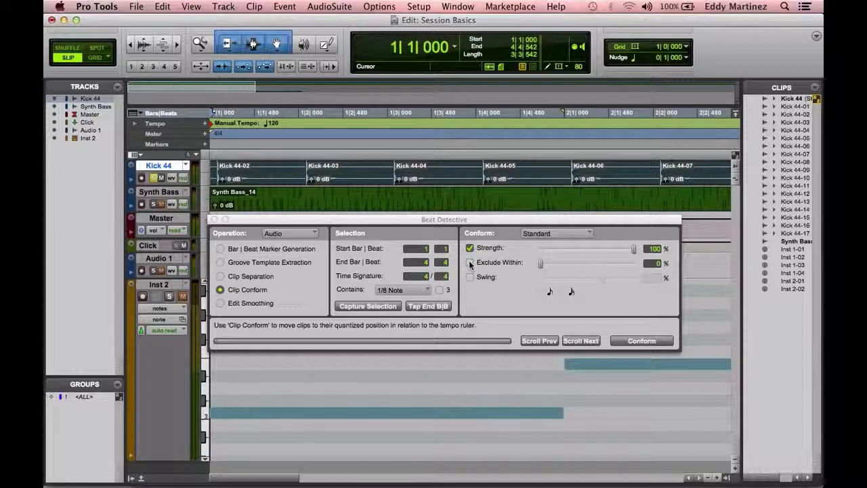
pyautogui.click(471, 276)
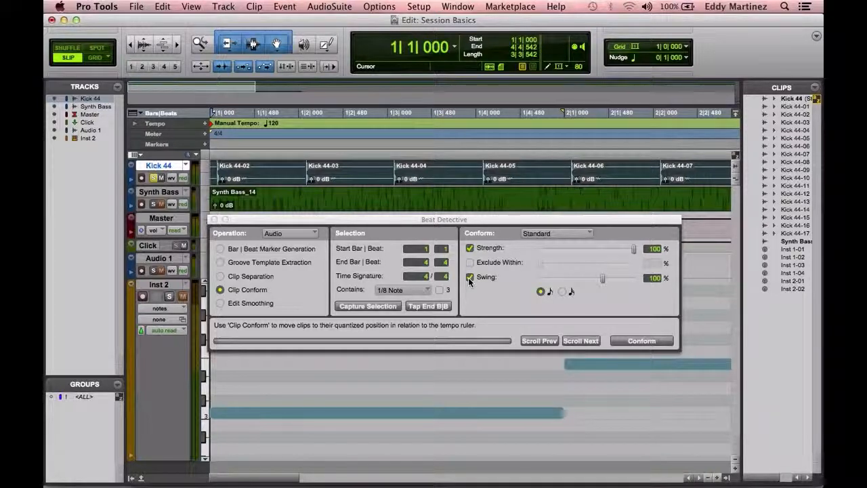
pyautogui.click(469, 278)
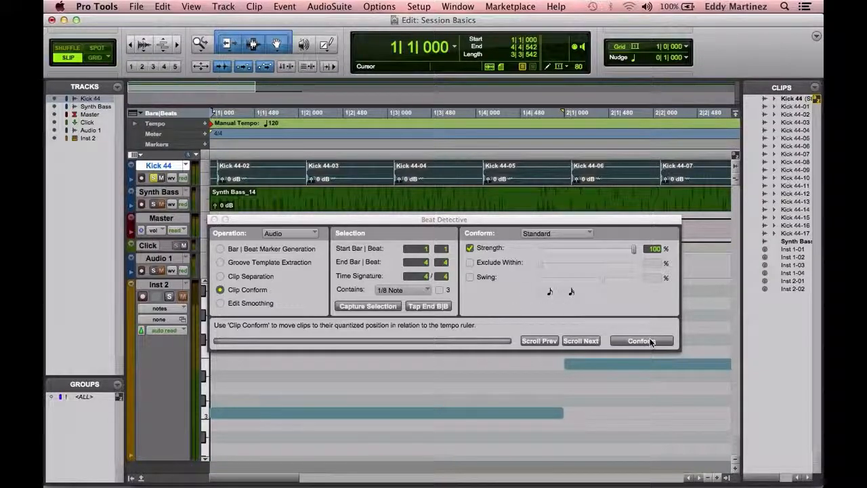
# - Conform the separated Kick 44 clips to the grid at full strength
pyautogui.click(640, 340)
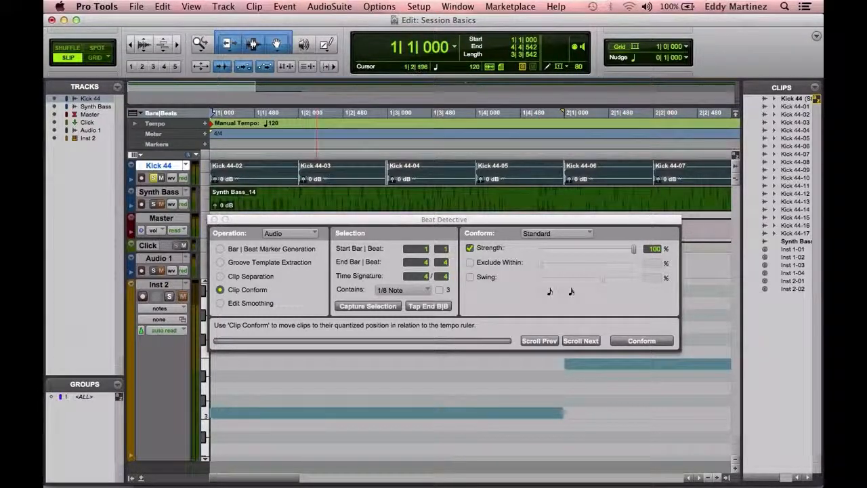
pyautogui.click(386, 113)
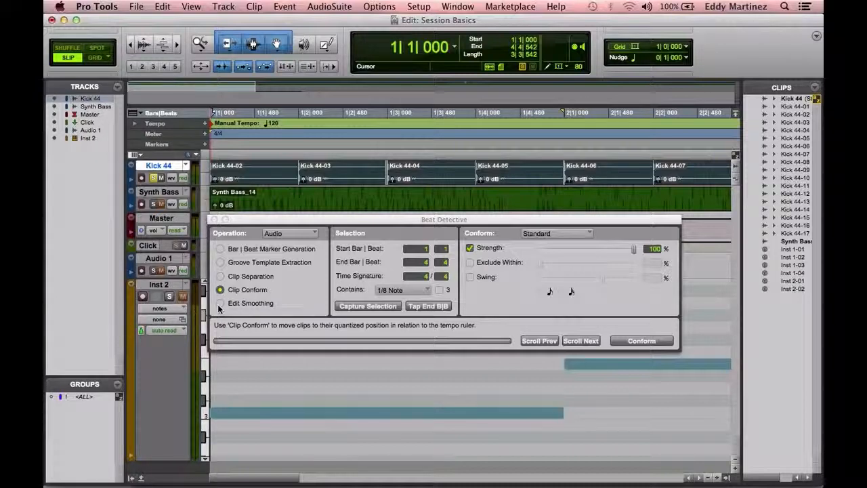
# - Switch to Edit Smoothing, trying Fill Gaps then settling on Fill And Crossfade
pyautogui.click(220, 303)
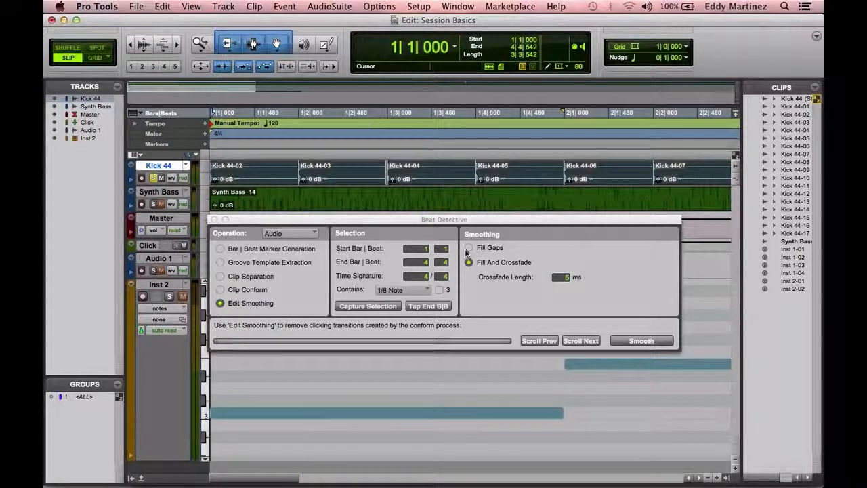
pyautogui.click(469, 247)
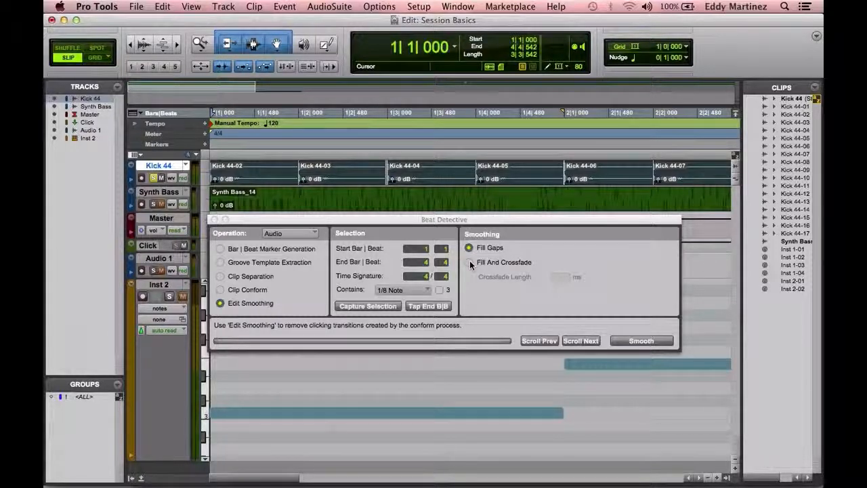
pyautogui.click(469, 263)
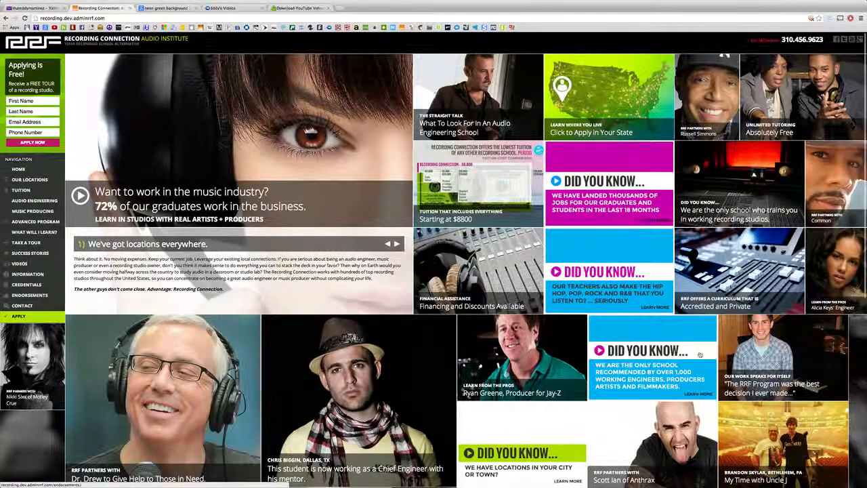
# - Browse the Audio Engineering School page and open Lesson 1 Intro to Sound and Hearing
pyautogui.scroll(-3)
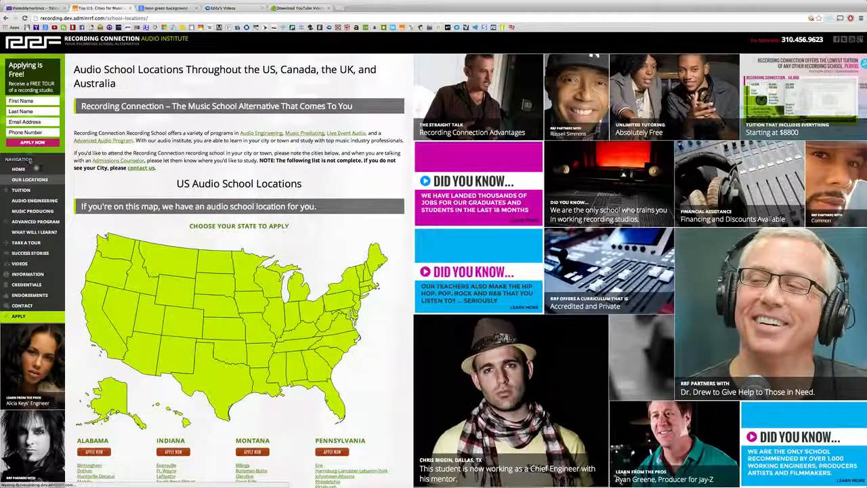
pyautogui.scroll(-3)
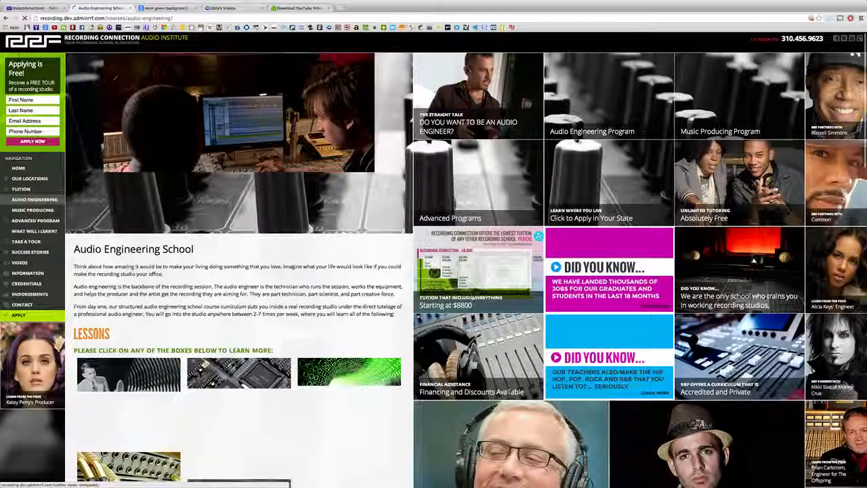
pyautogui.scroll(-3)
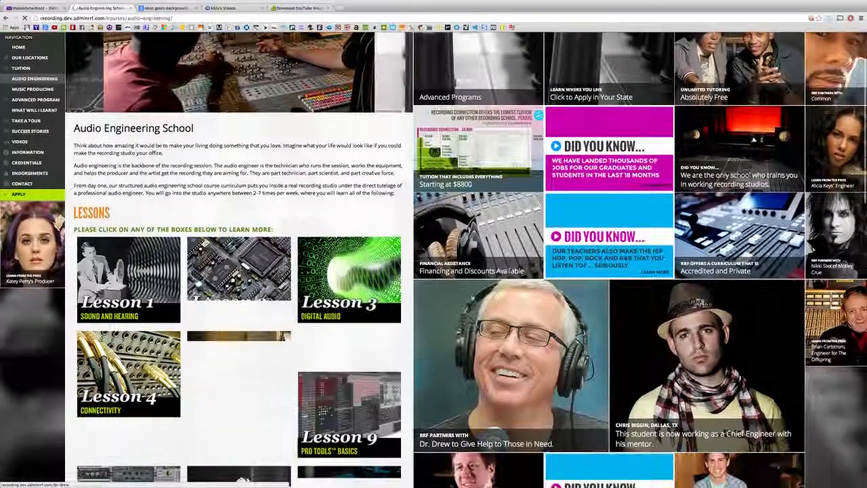
pyautogui.scroll(-3)
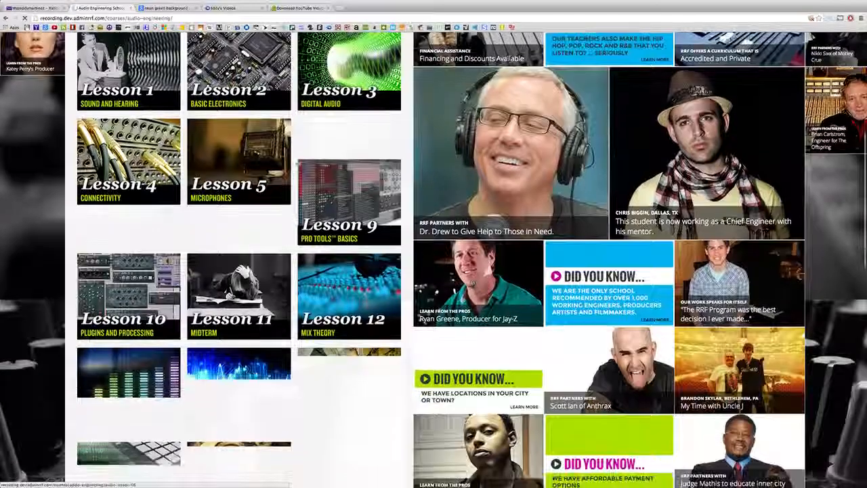
pyautogui.click(128, 70)
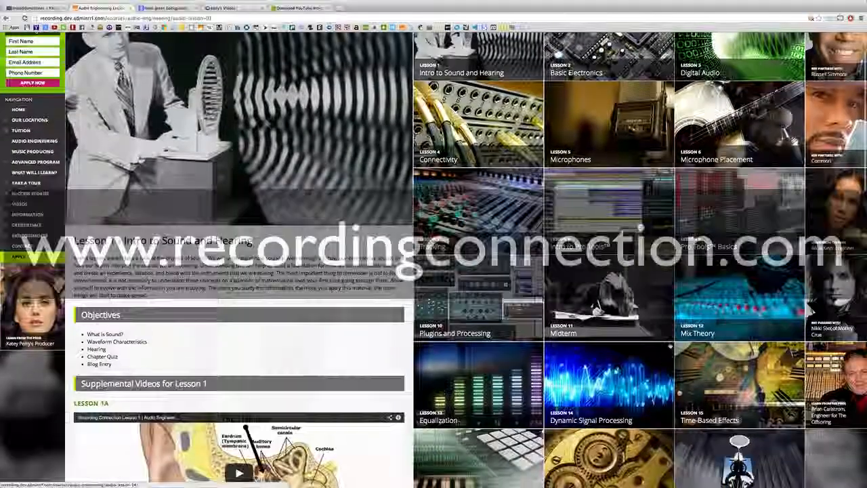
pyautogui.scroll(-3)
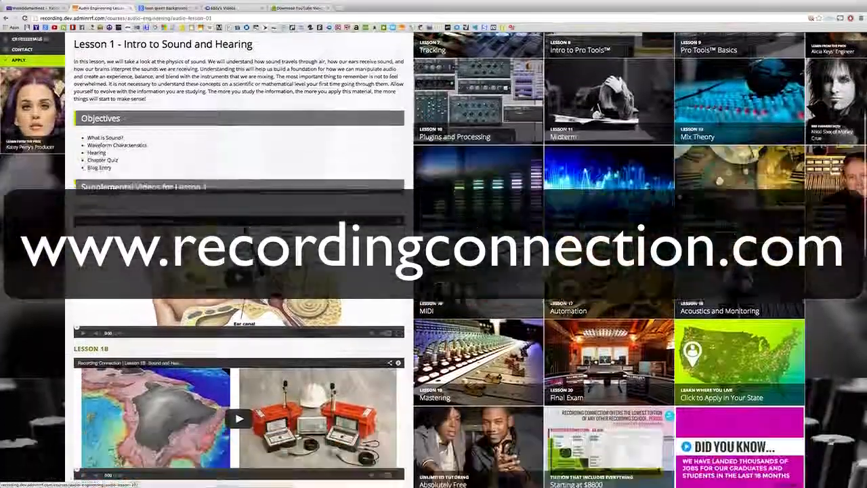
pyautogui.scroll(-3)
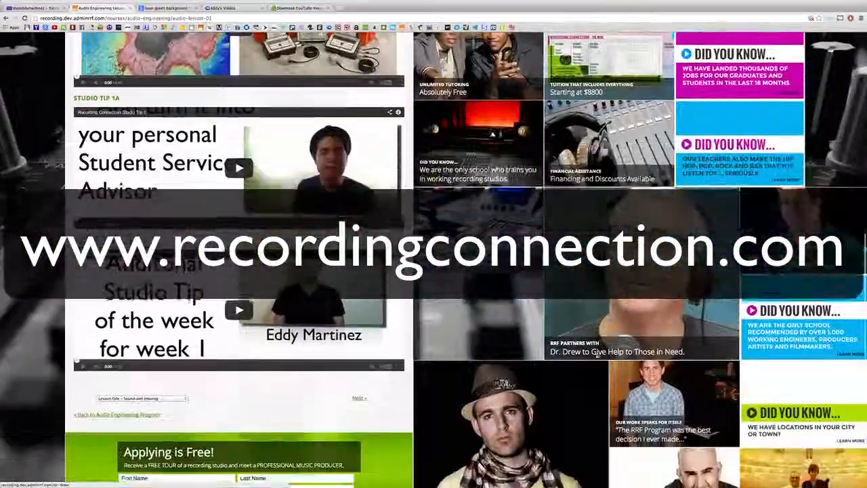